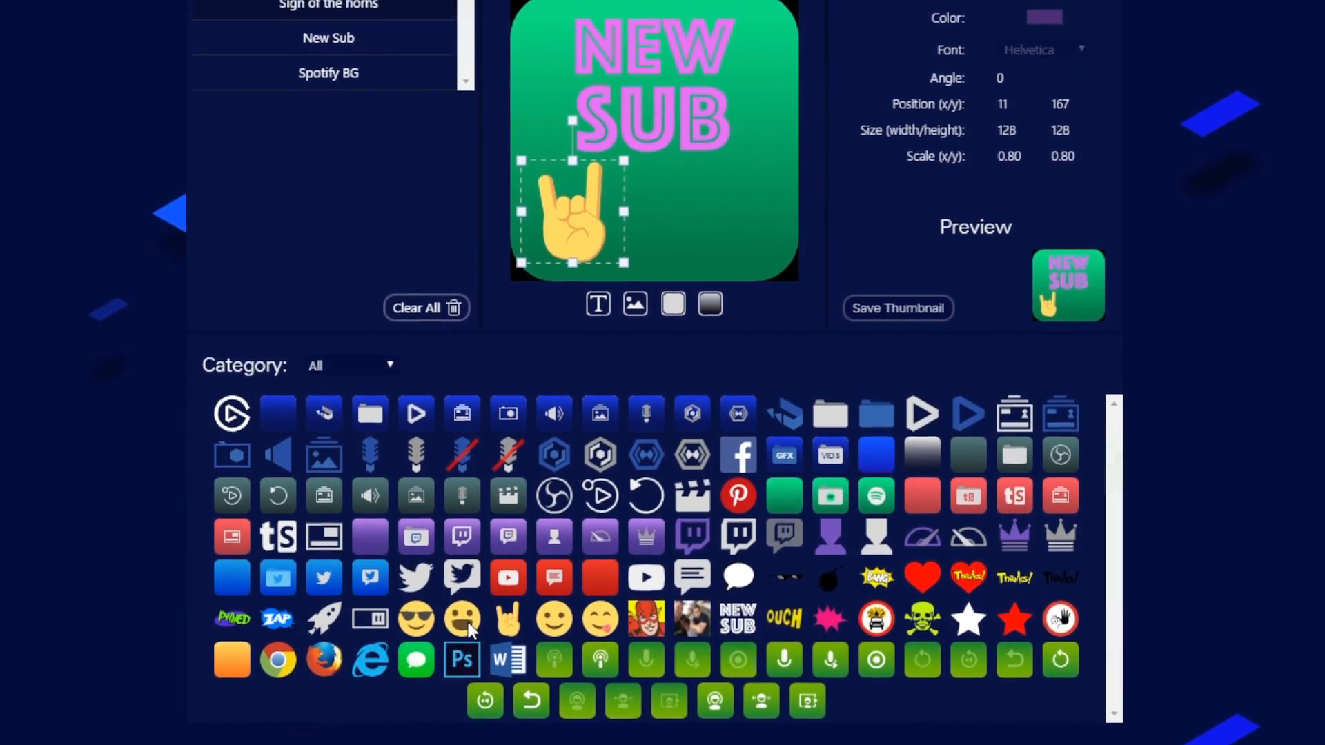
Choose Create New Icon for the folder key, launching Elgato Key Creator in the browser
click(461, 620)
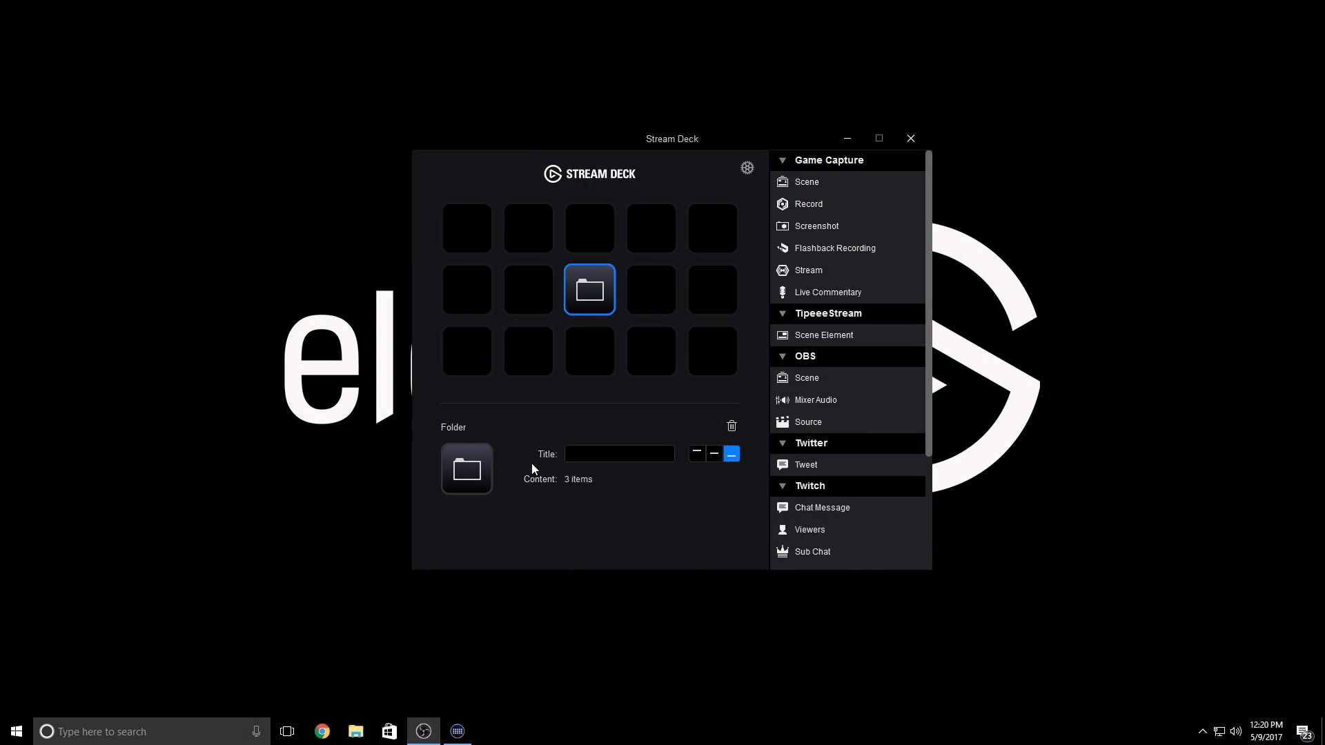
click(466, 469)
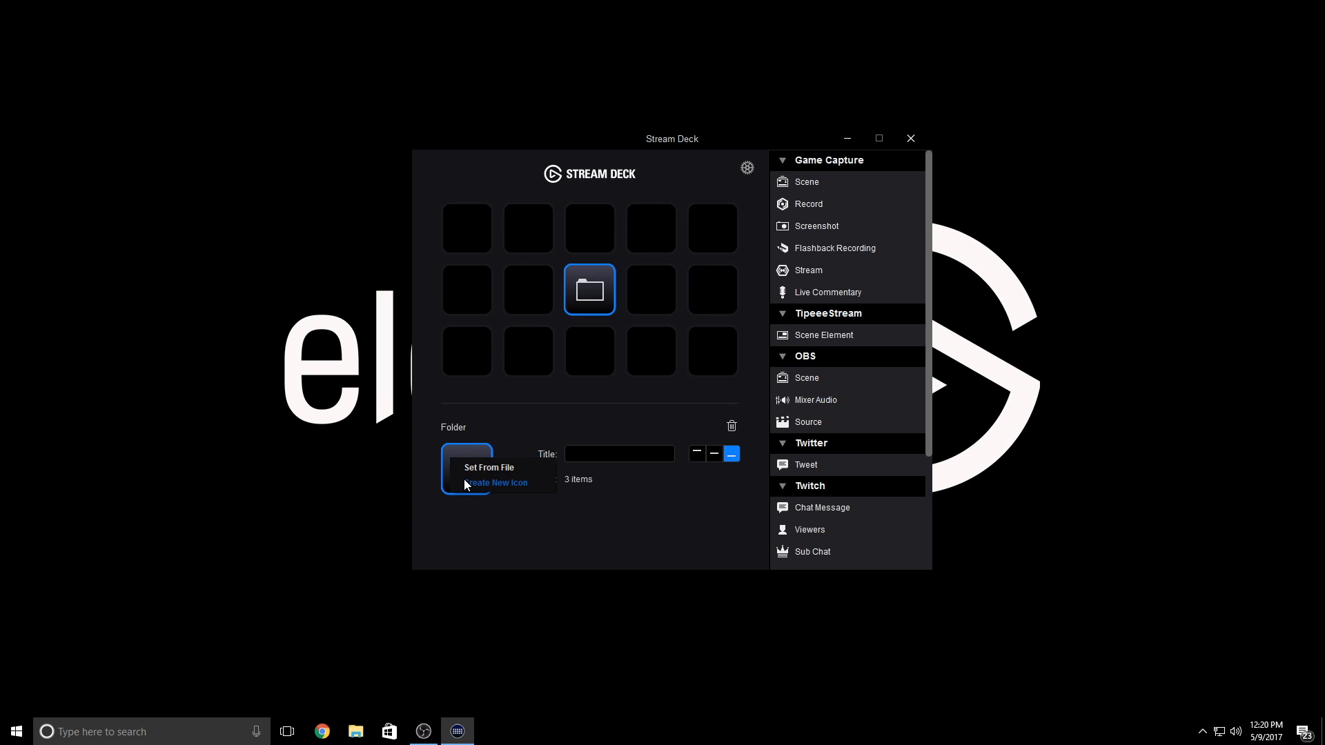
click(495, 483)
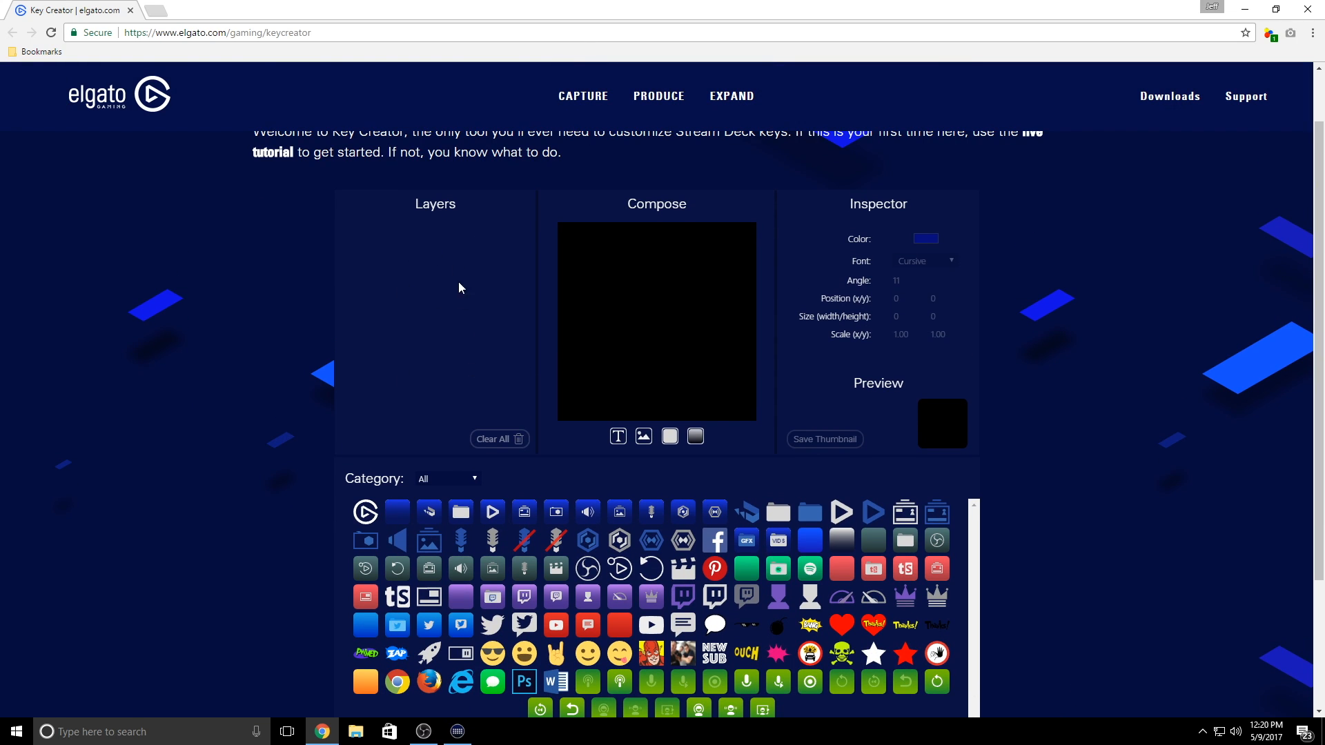
mouse_move(572, 274)
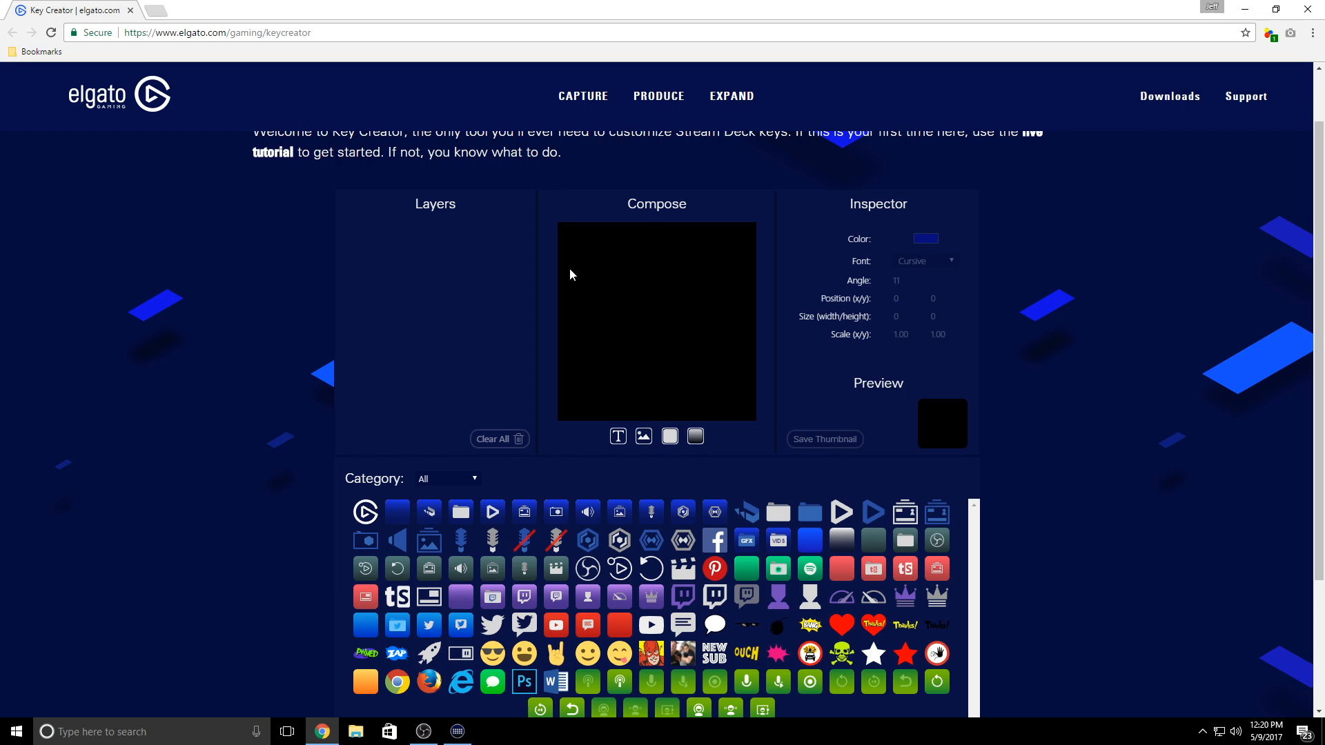
mouse_move(826, 285)
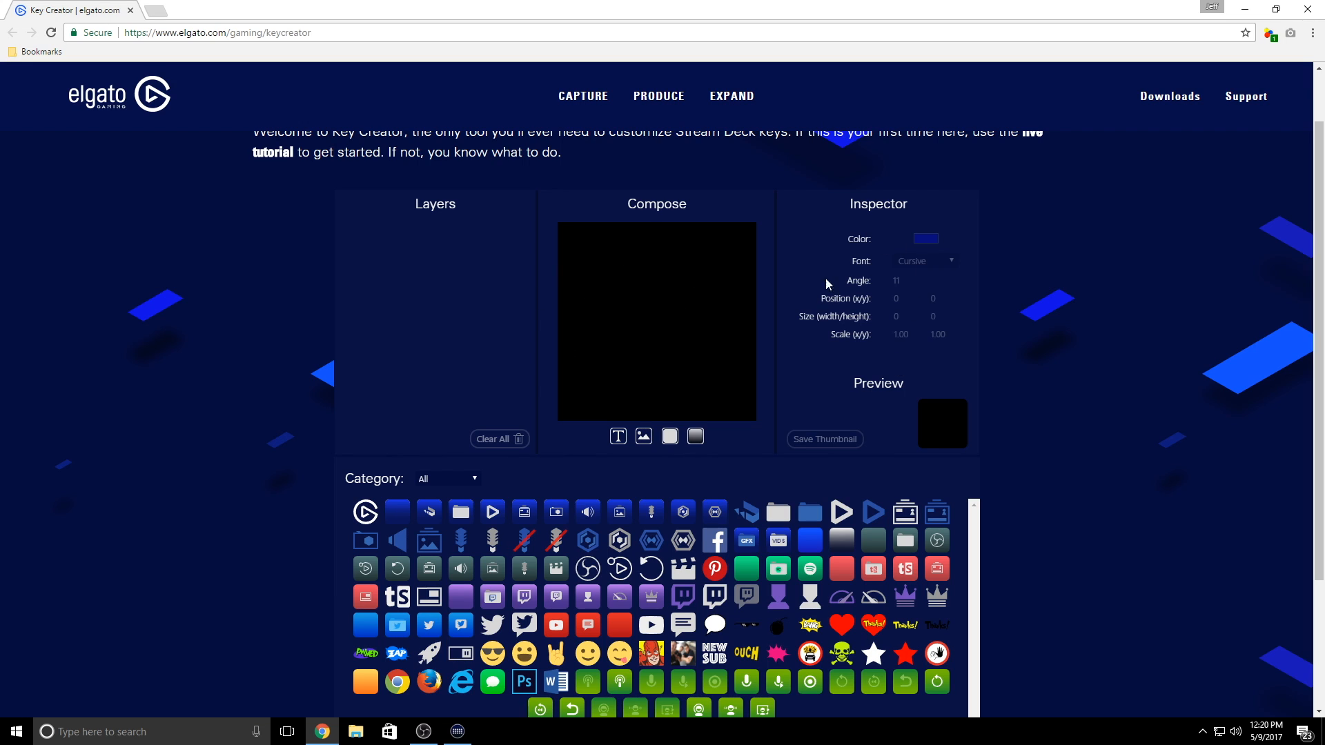
scroll(down, 3)
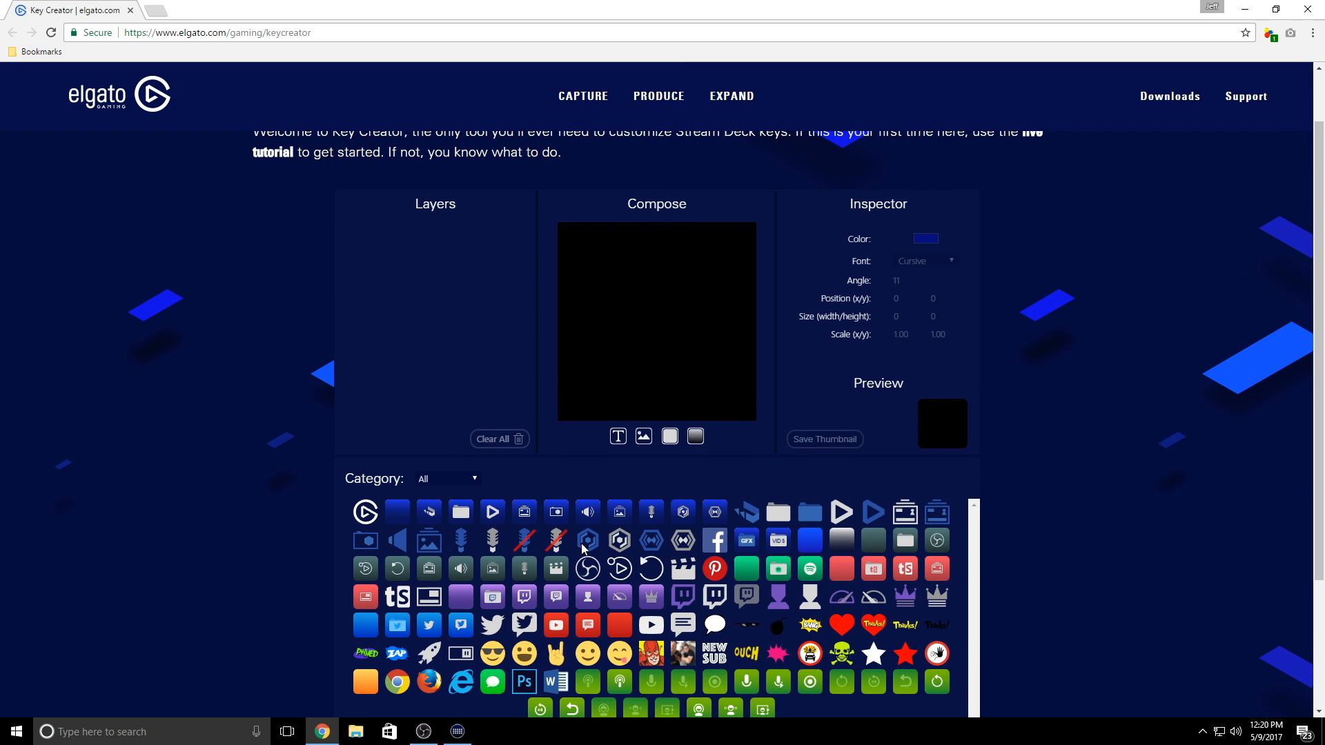
mouse_move(651, 469)
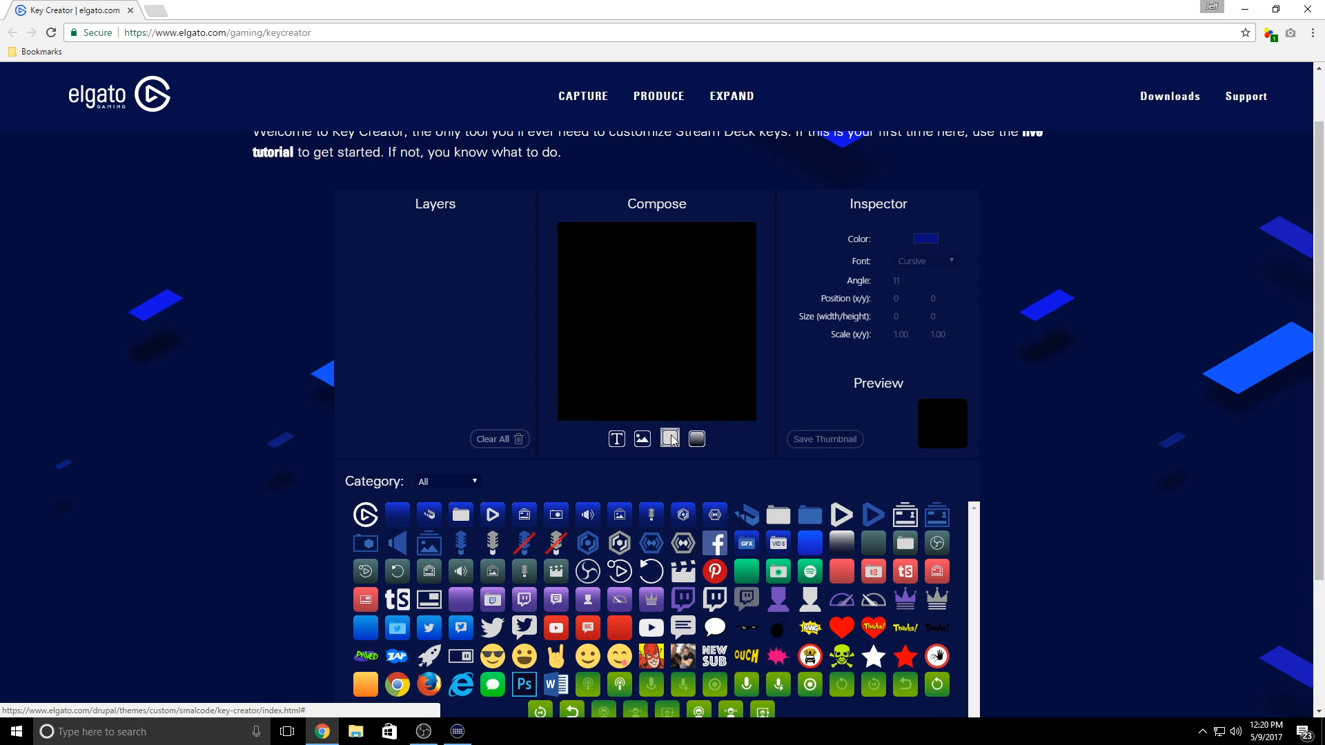
Add a rounded square background layer and recolour it green
click(669, 439)
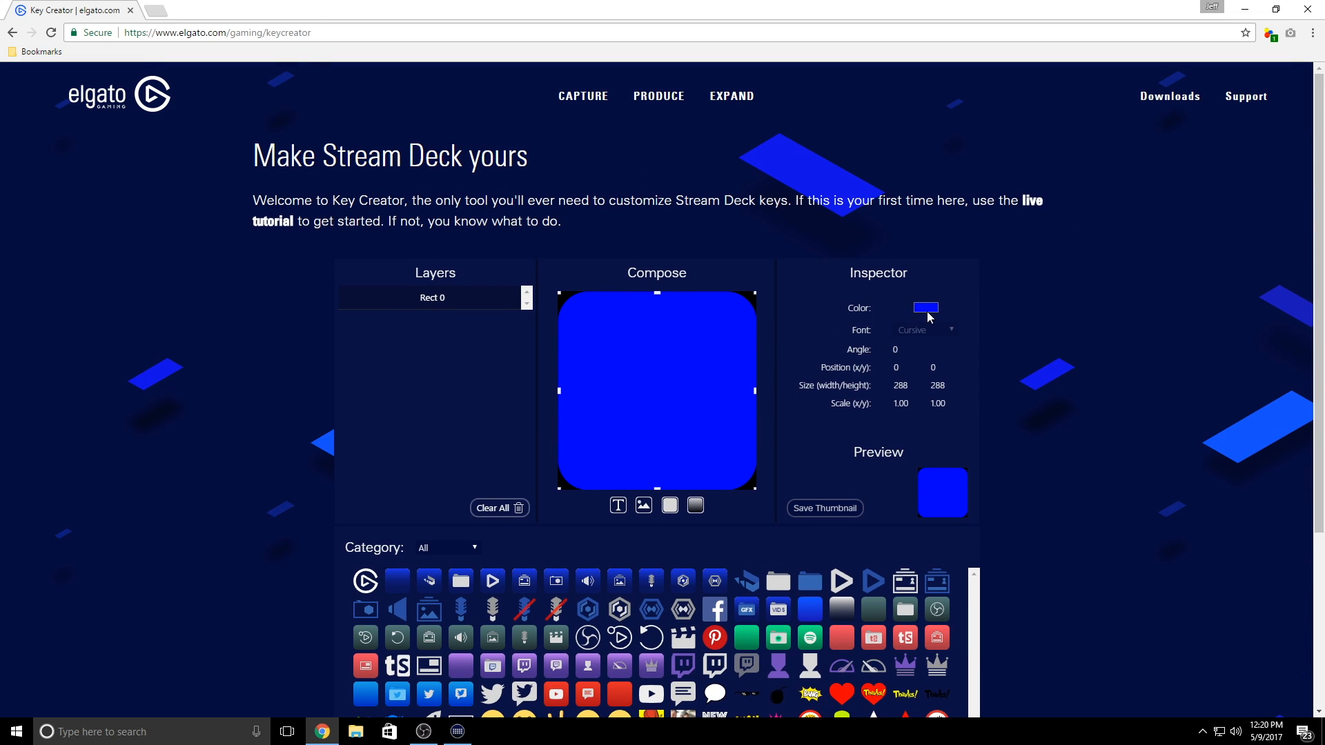
click(924, 306)
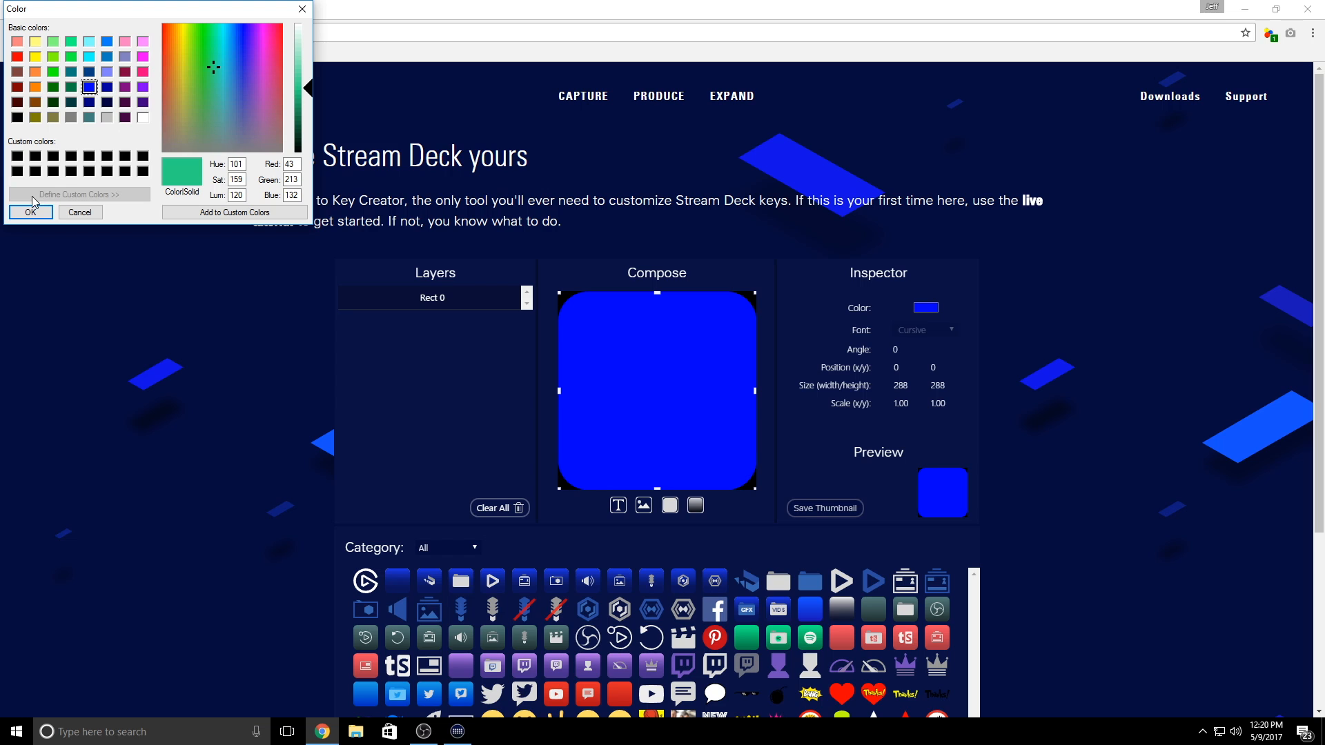
click(31, 212)
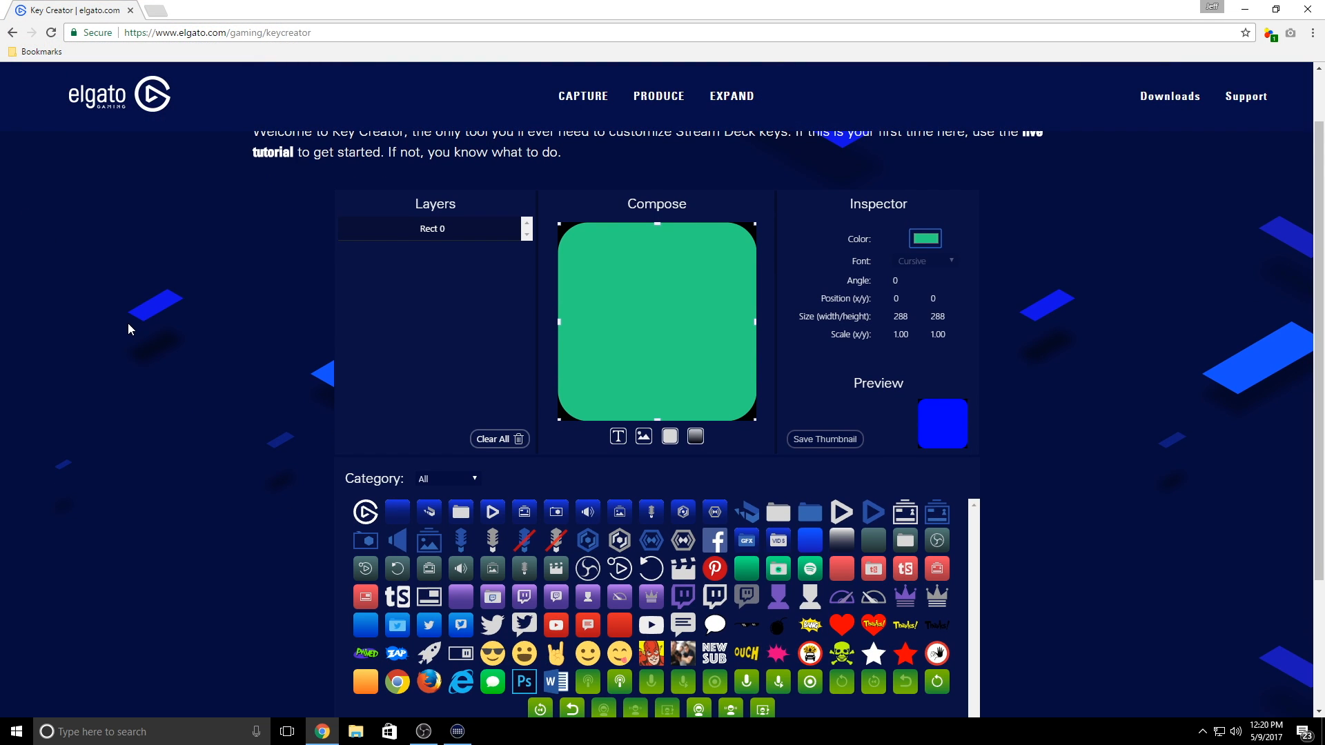
scroll(down, 3)
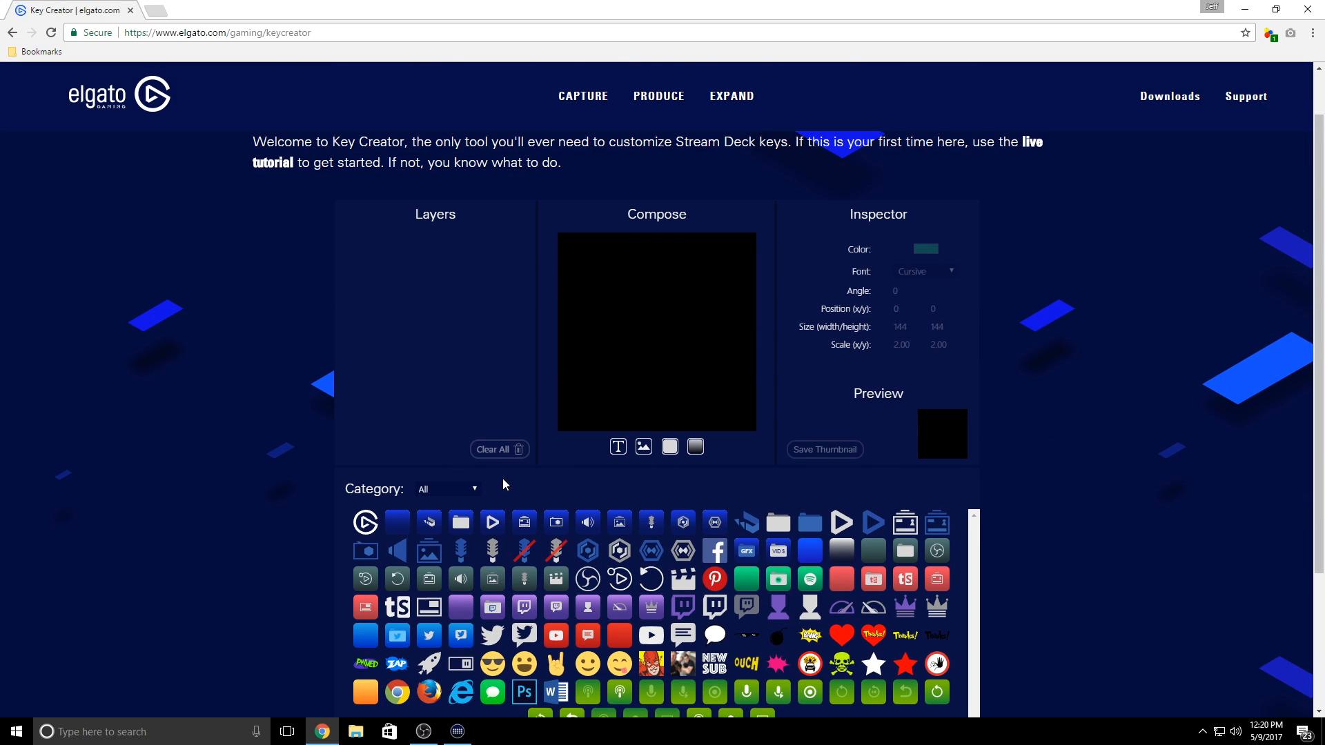
mouse_move(607, 599)
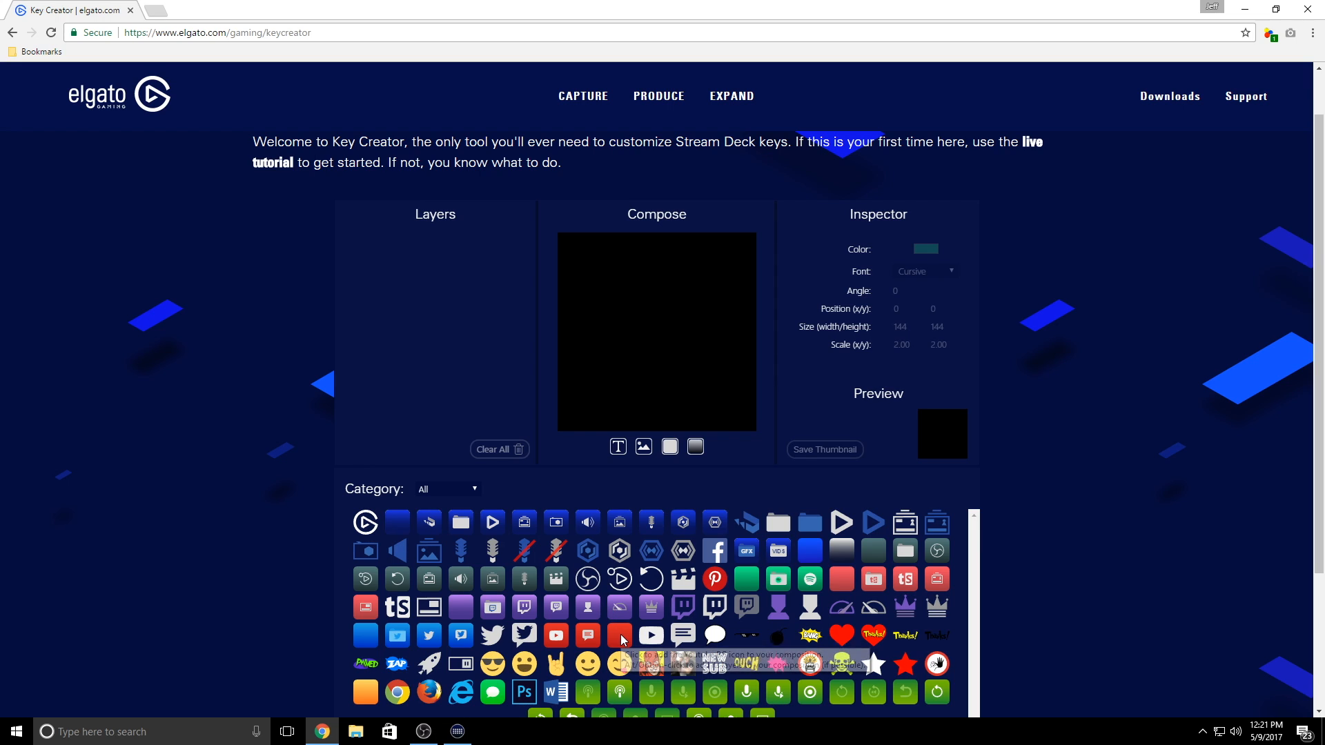
Stack the red Youtube BG with a MEMES text layer placed over the light folder icon
click(619, 635)
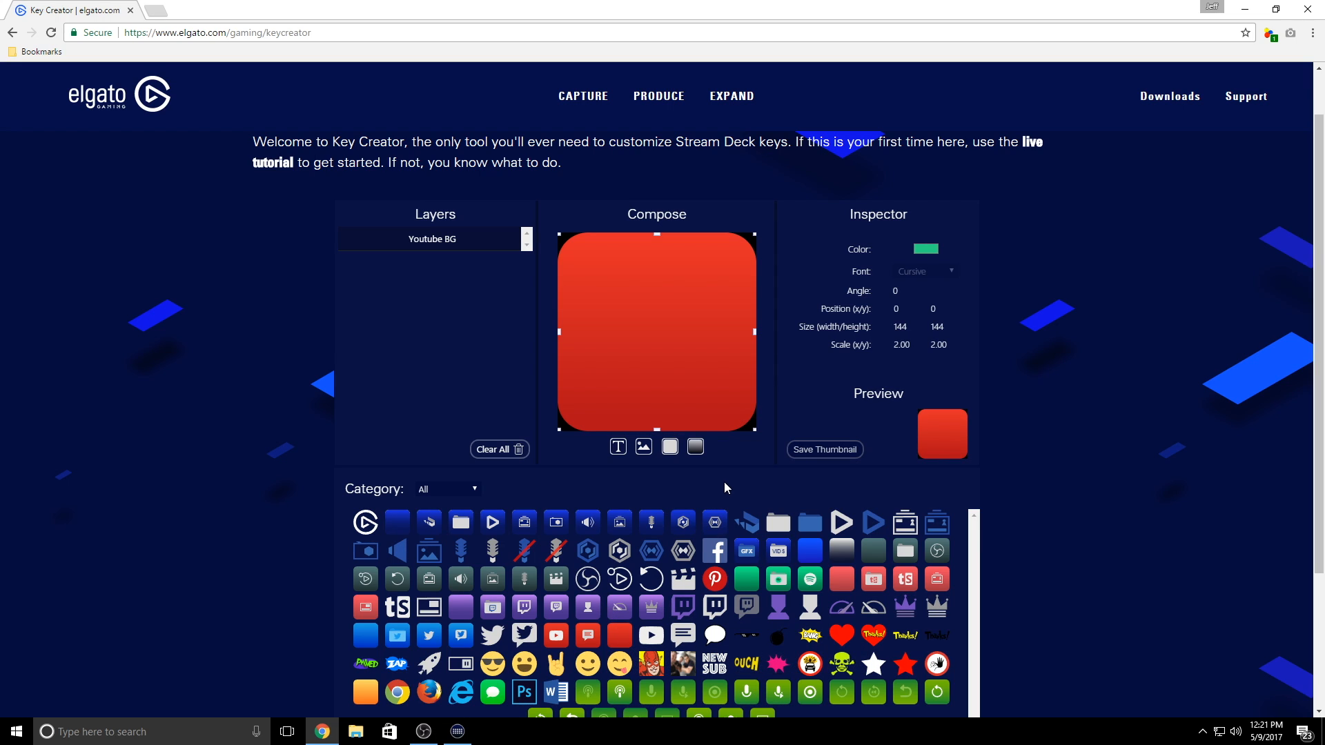
mouse_move(778, 525)
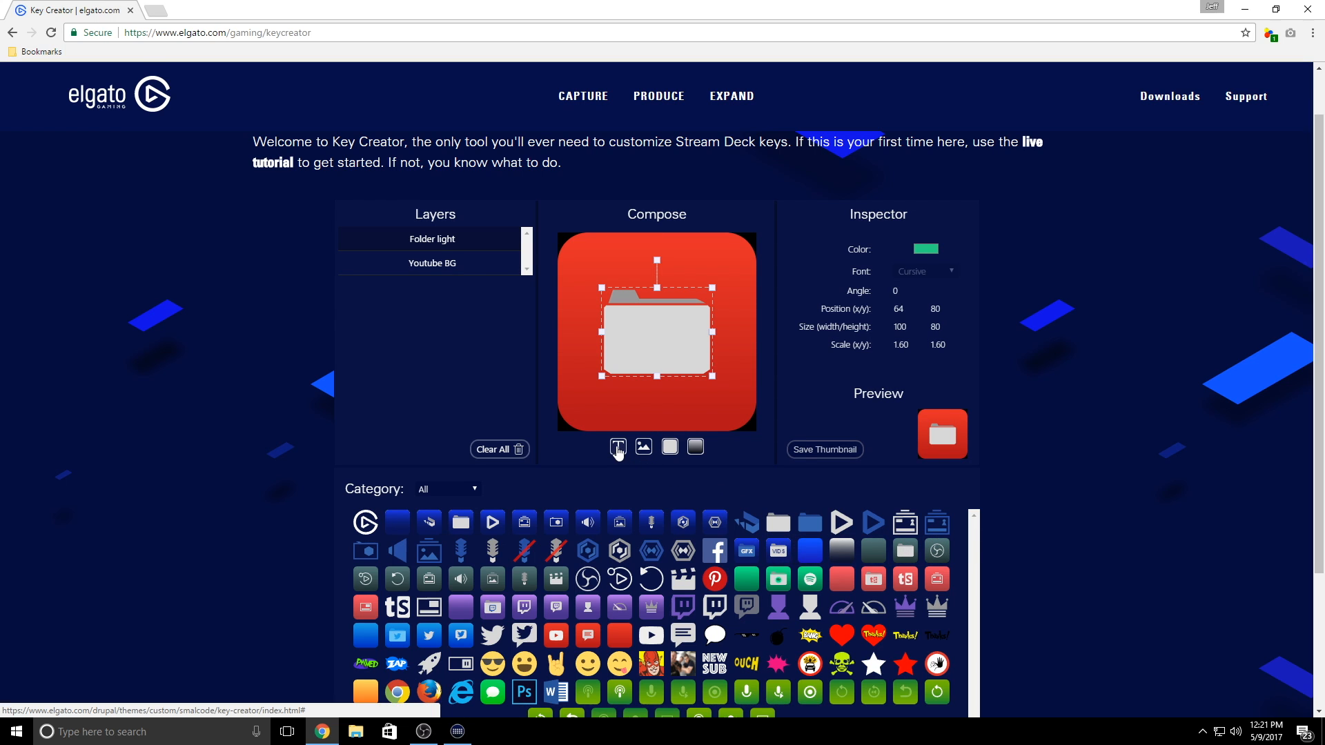
click(618, 447)
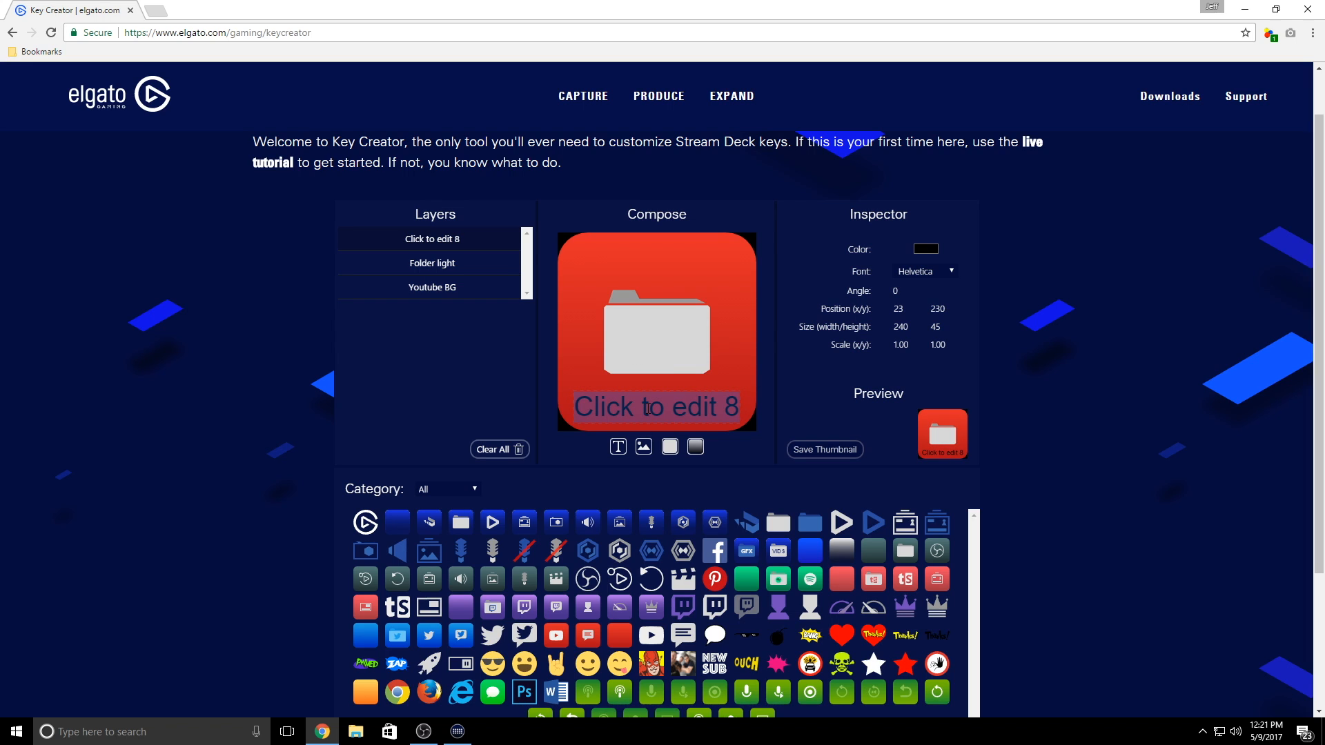
text(MEMES)
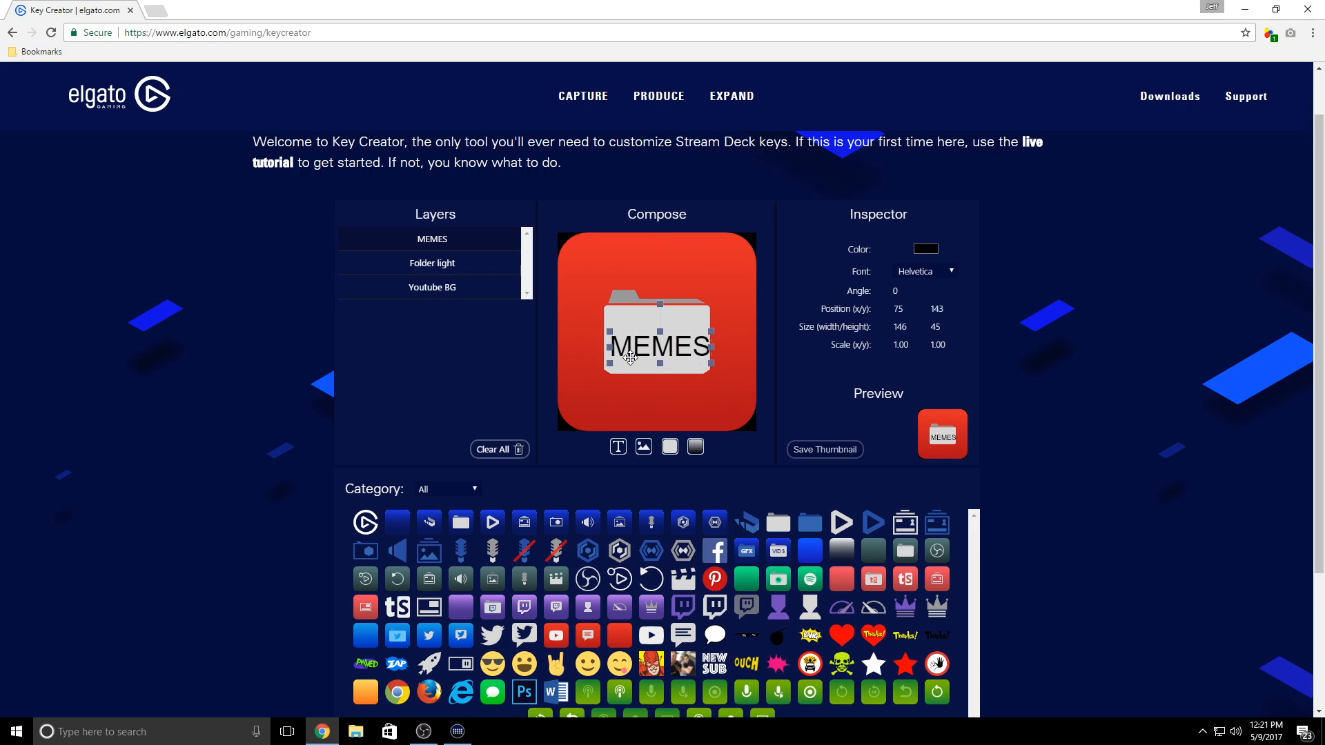
drag(659, 346, 657, 341)
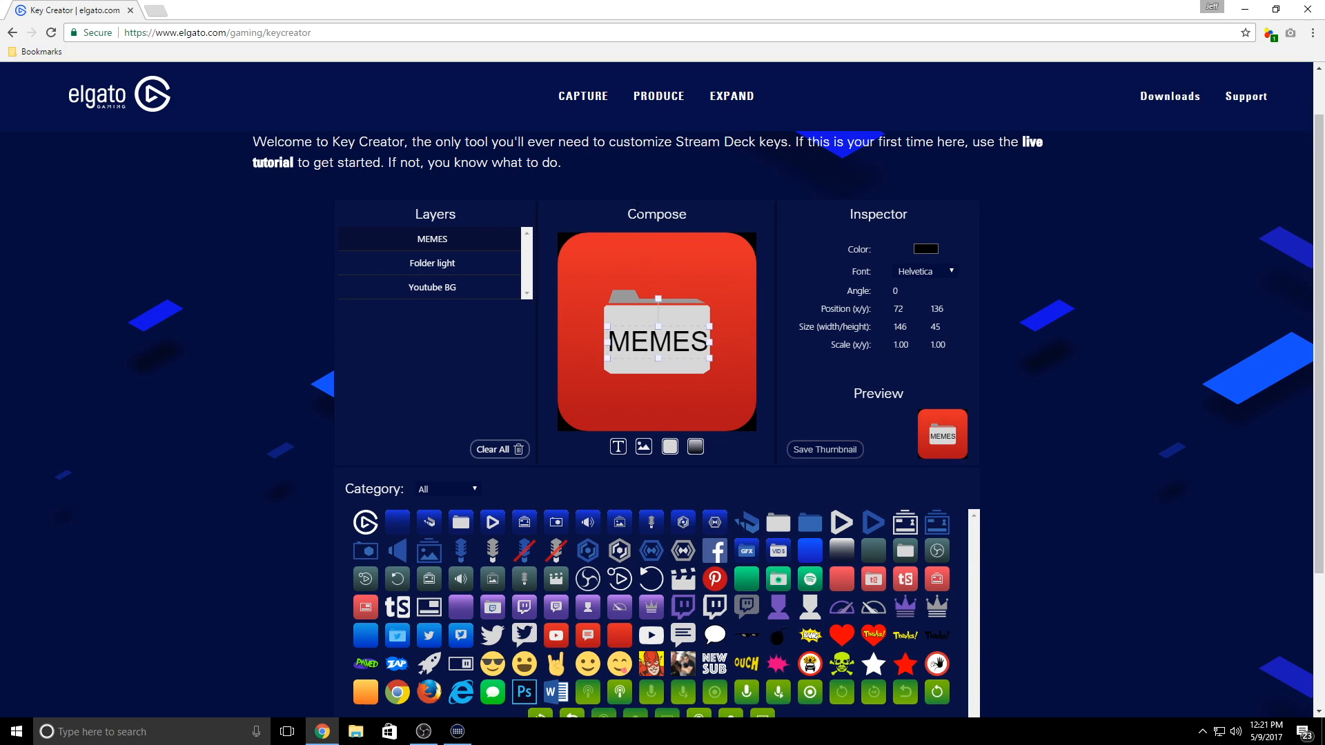
Save the MEMES key as a desktop image and drop it onto the folder key's icon
right_click(943, 435)
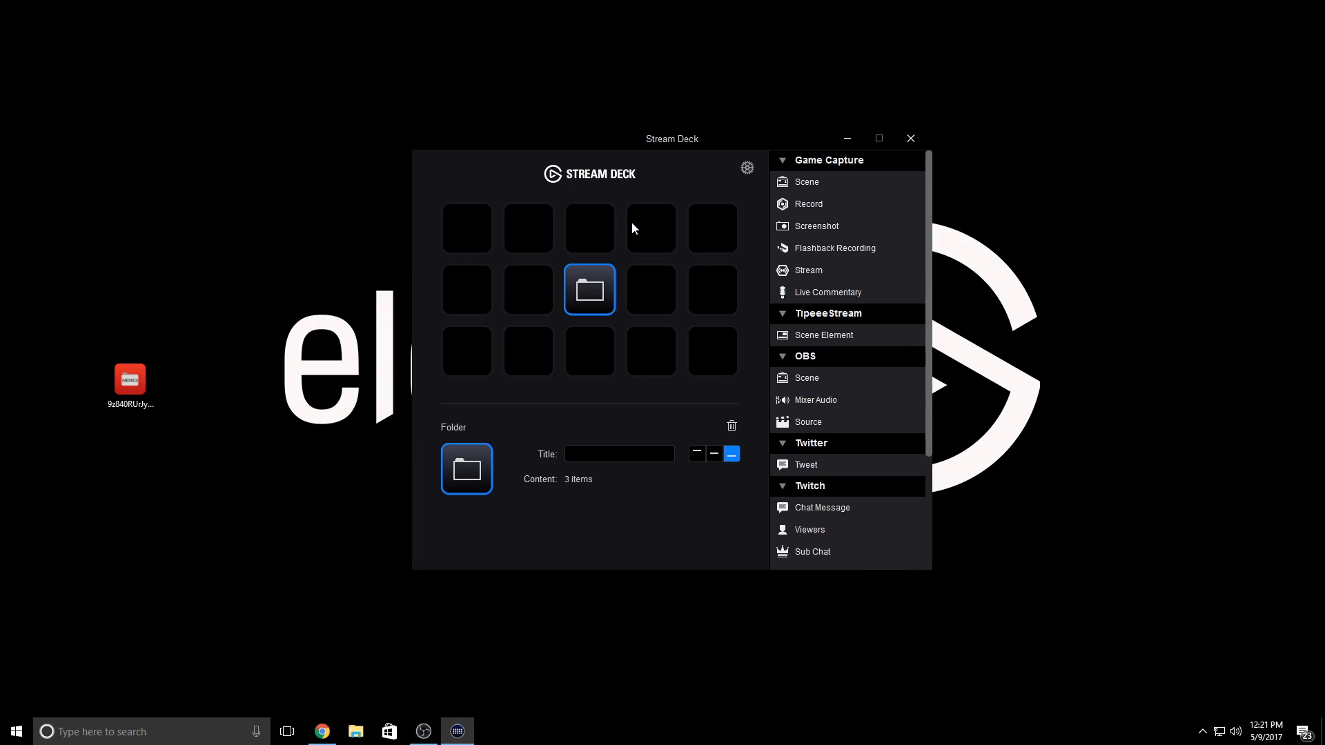
drag(130, 378, 466, 470)
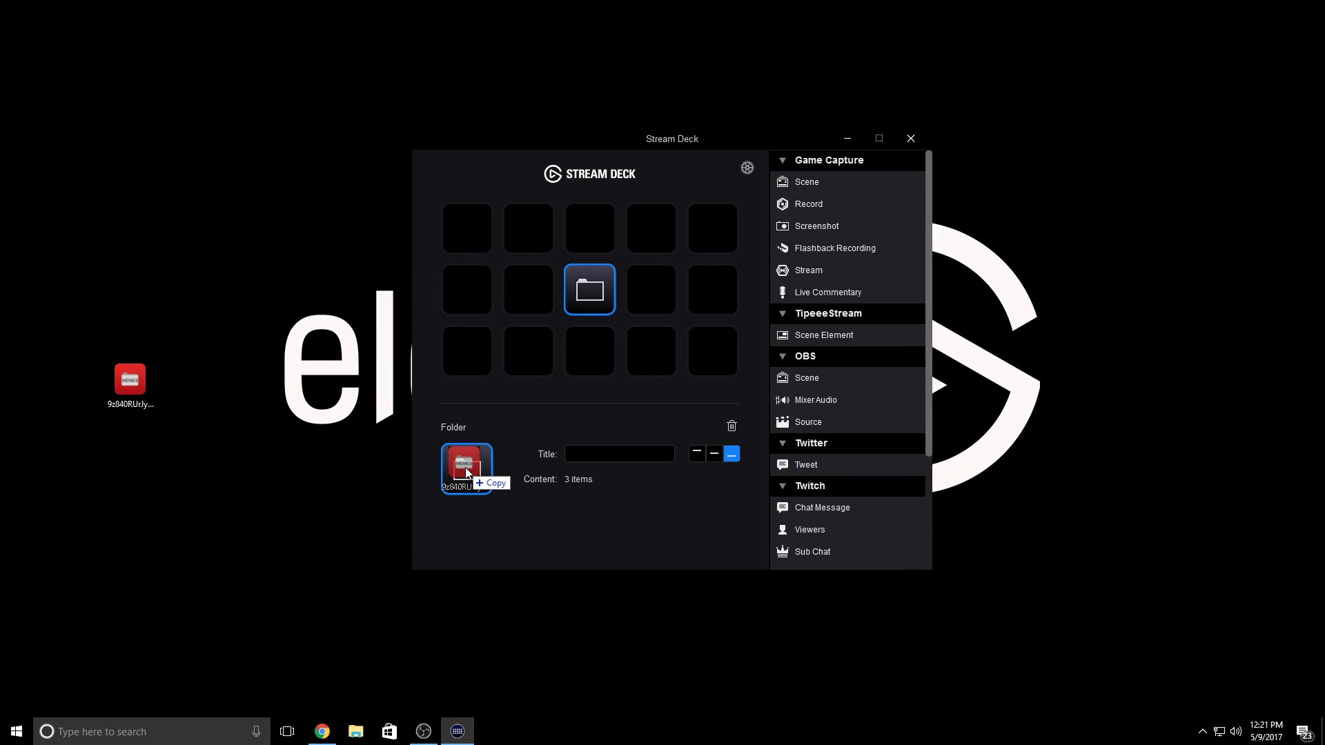
drag(465, 468, 589, 288)
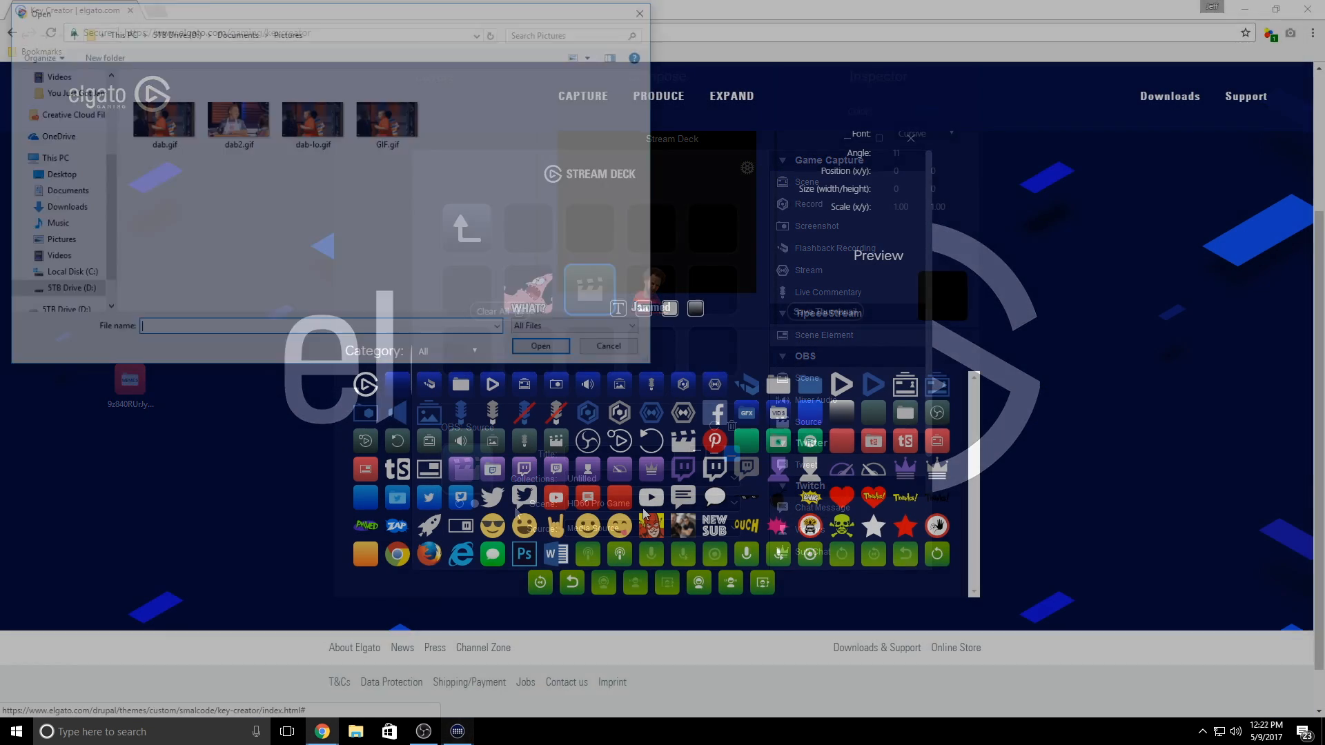
Load dab2.gif as the image layer for the new dab key
click(607, 345)
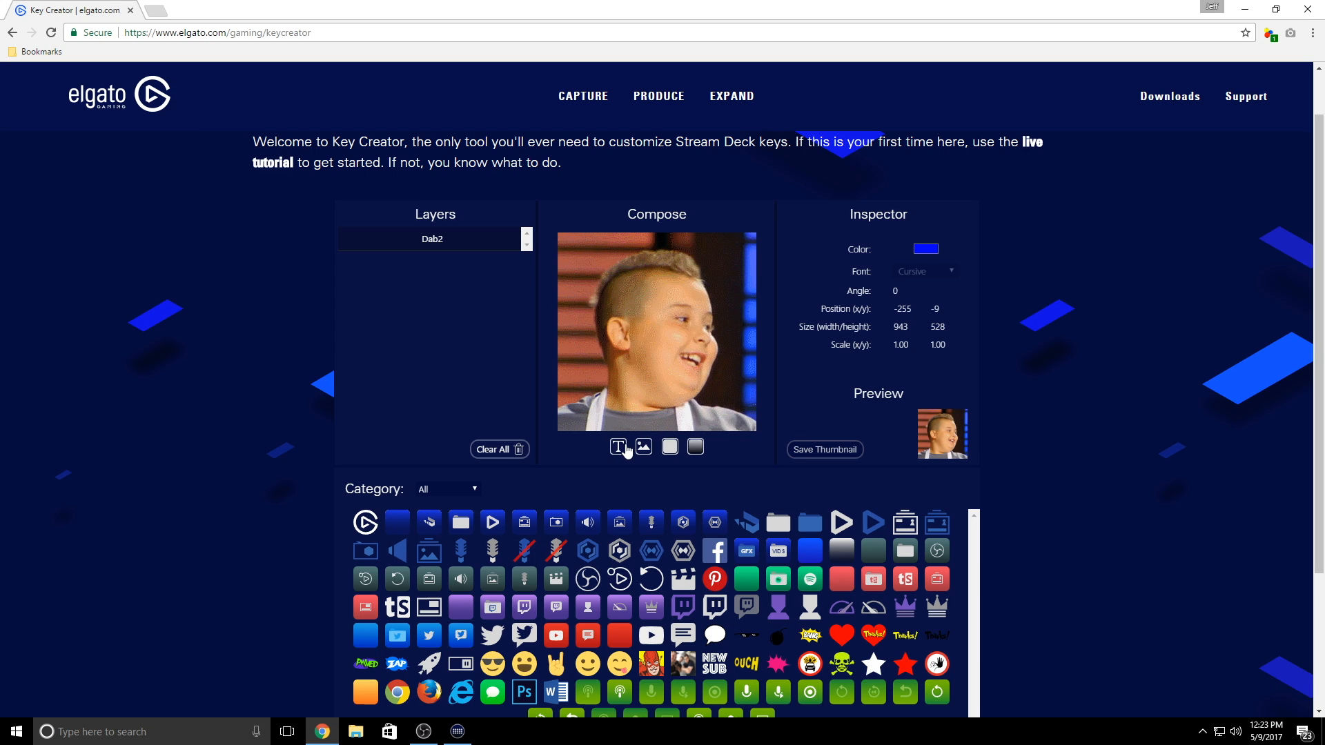
click(618, 447)
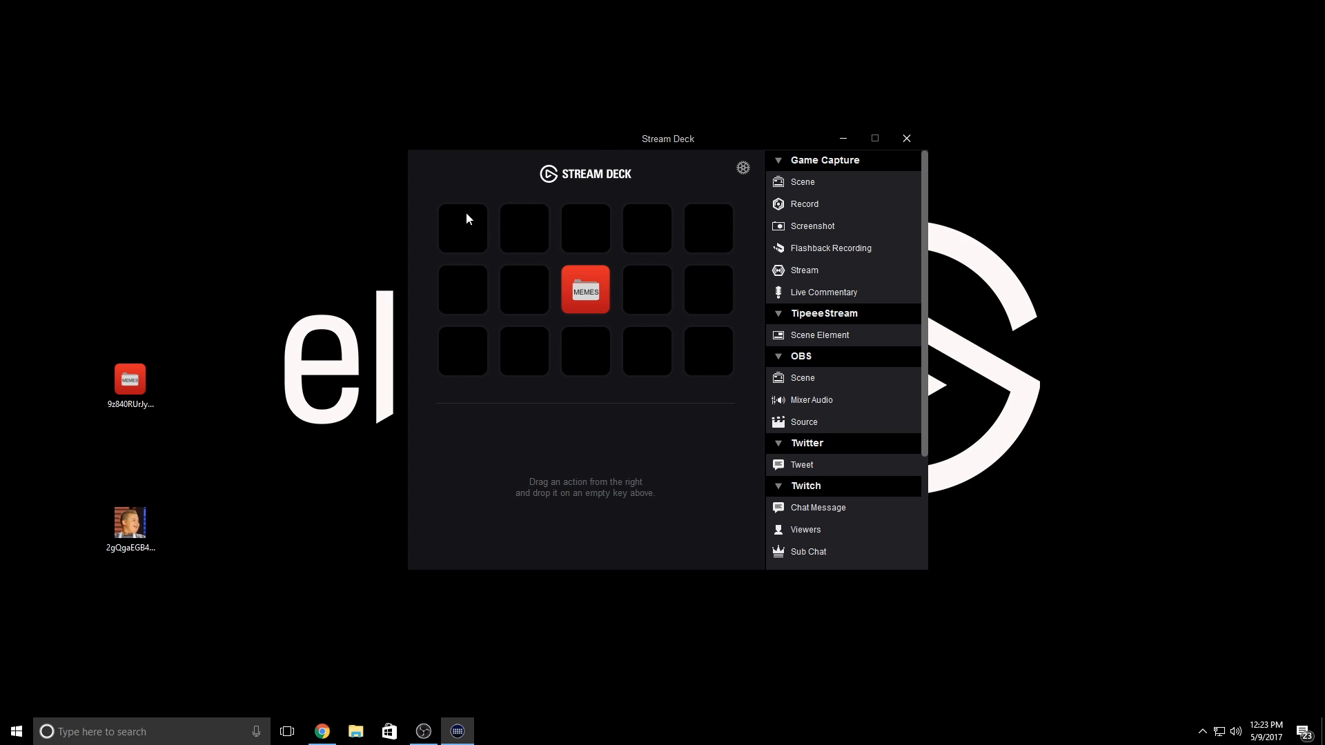
mouse_move(447, 494)
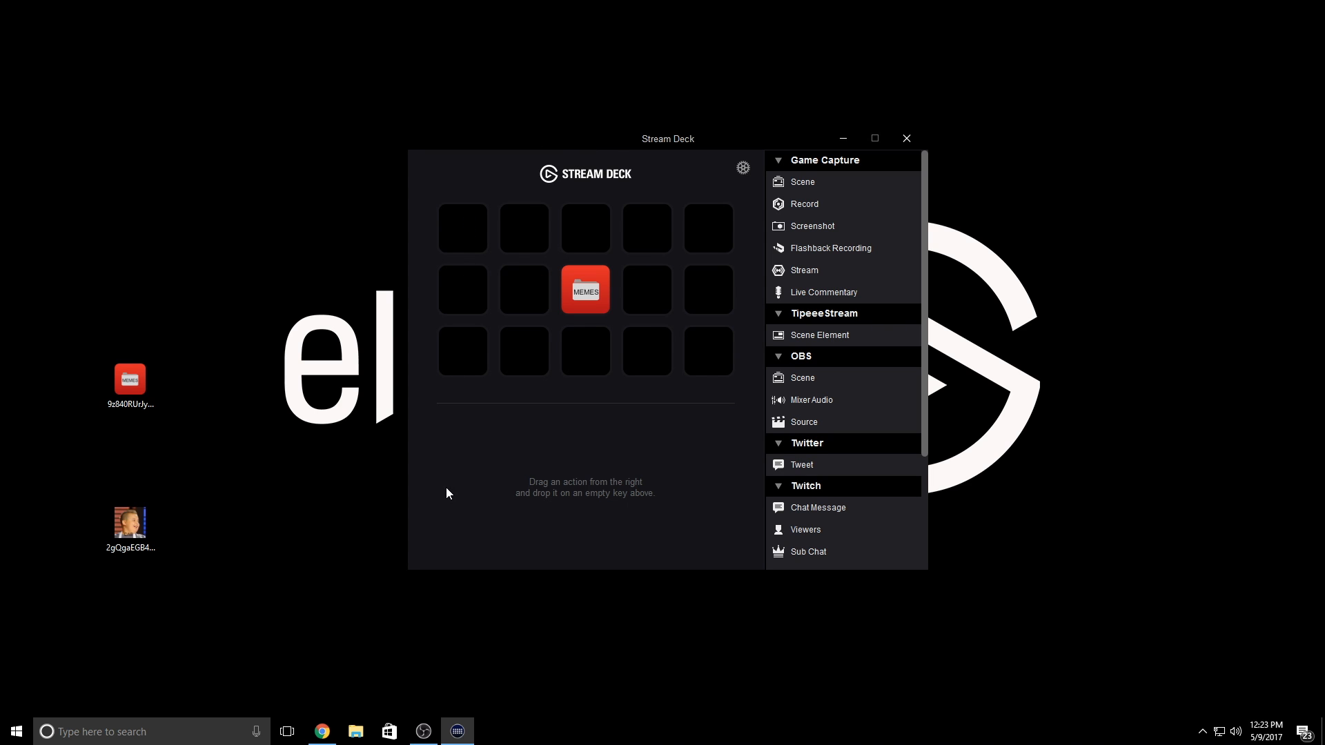